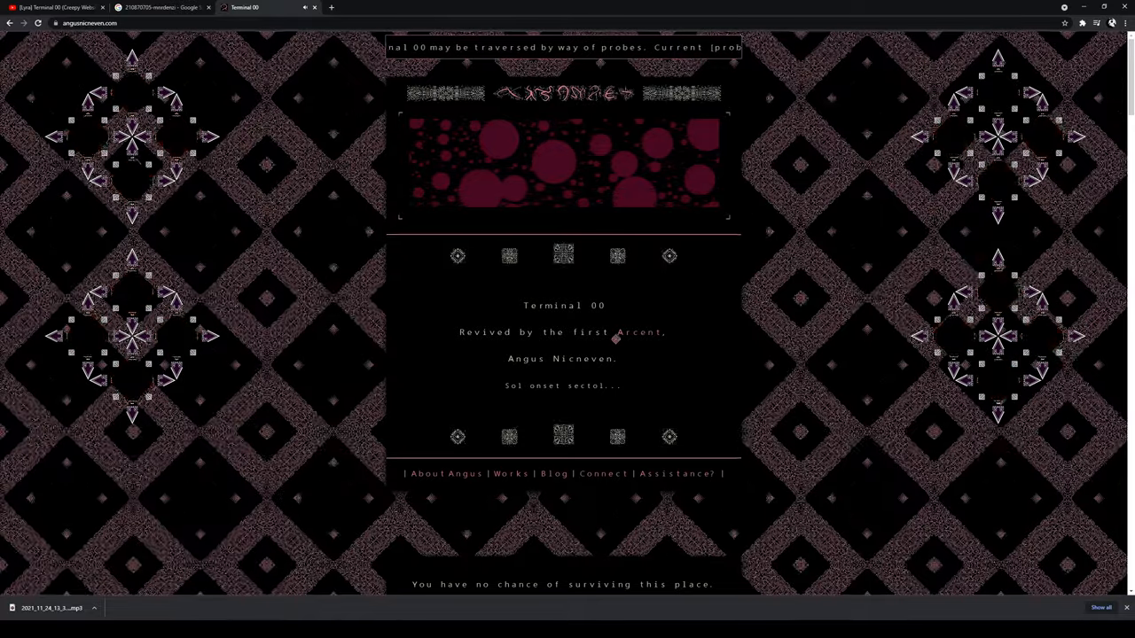
# - Follow the hidden link in the home page intro text to the red scrolling-text page
pyautogui.click(642, 332)
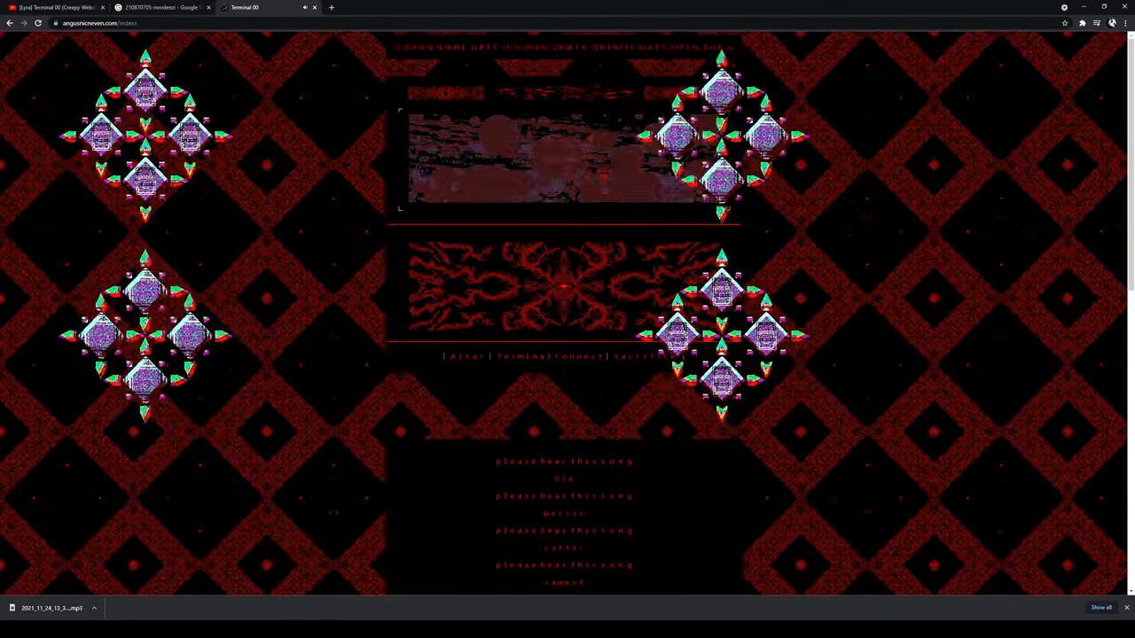
# - Read down the red subpage, then go Back to the home page
pyautogui.scroll(-3)
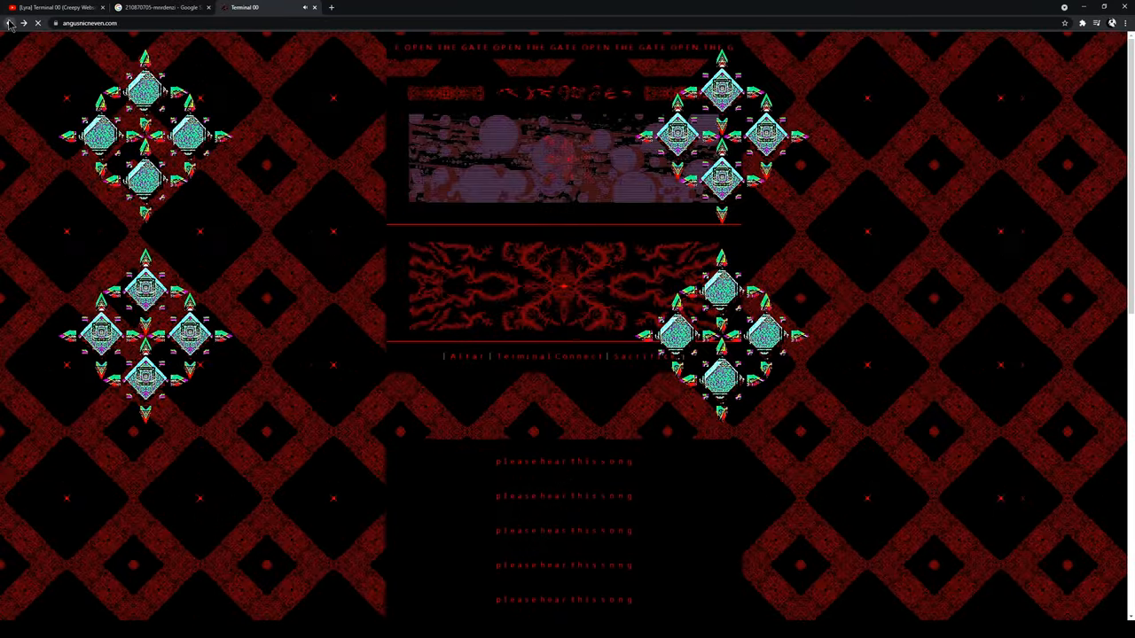
pyautogui.click(9, 23)
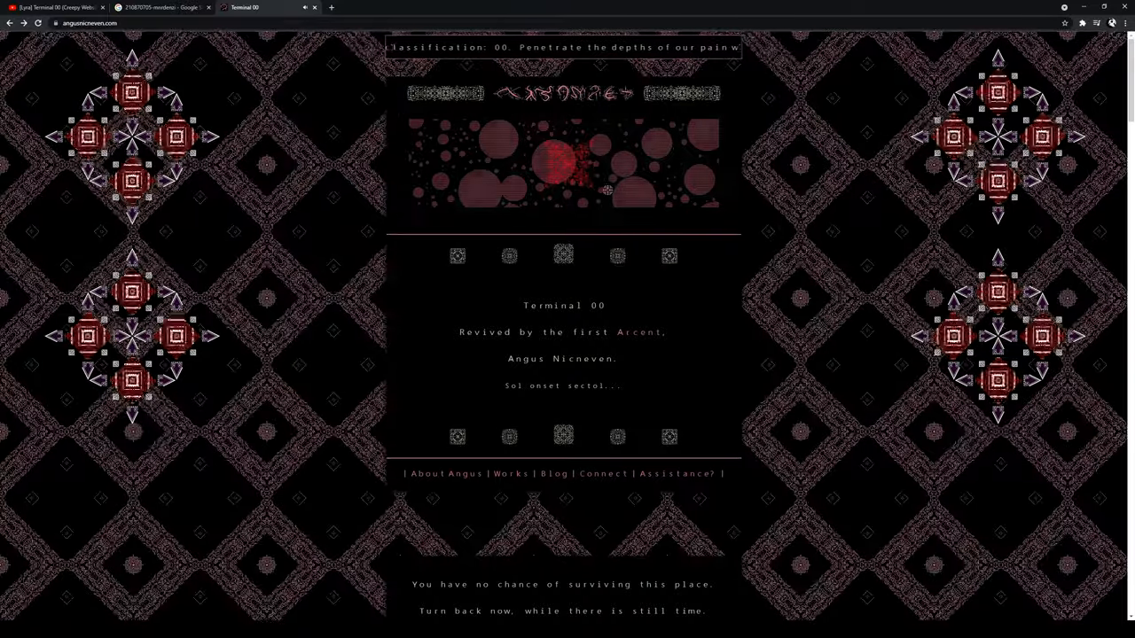
# - Scroll down the home page to reach the hidden link for the red turn-back warning page
pyautogui.scroll(-3)
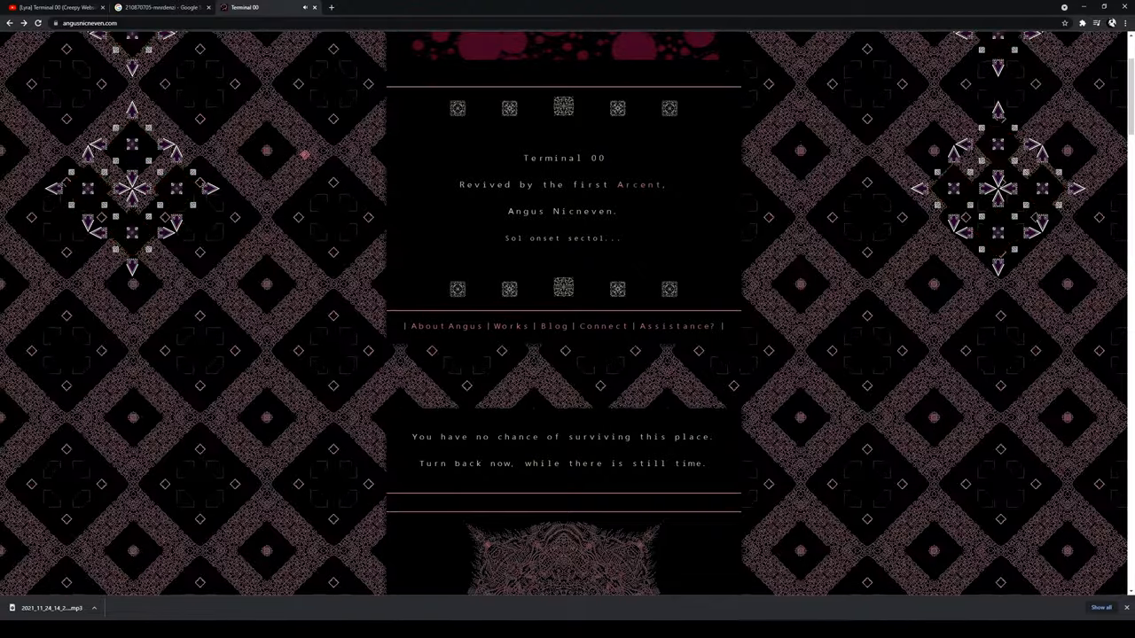
pyautogui.scroll(-3)
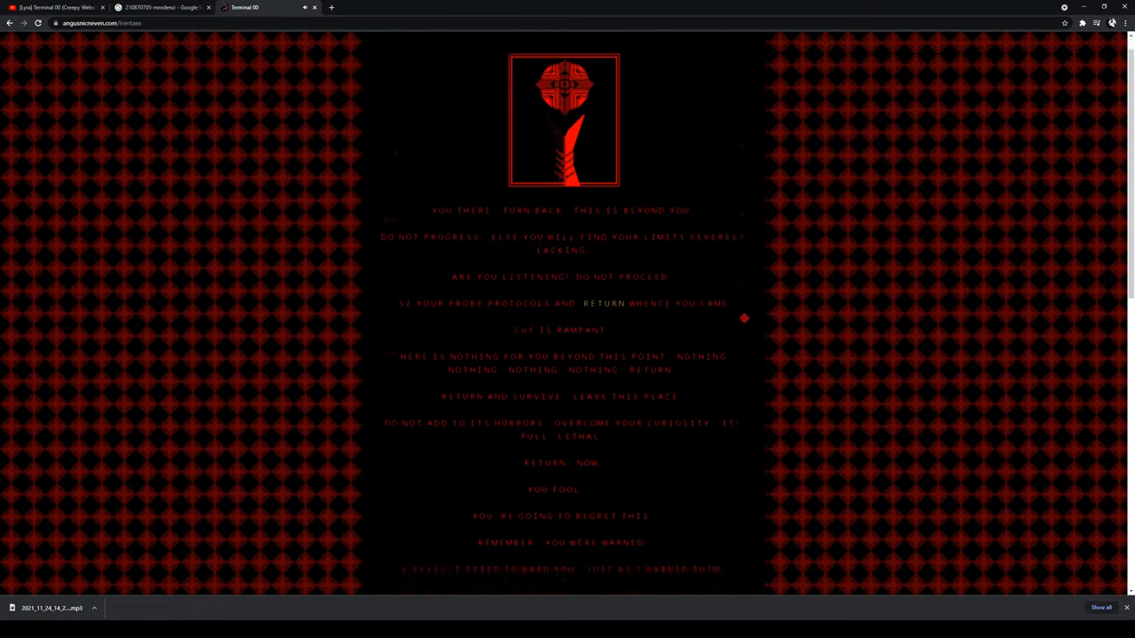
# - Scroll down the home page to the mandala artwork and 'This place seeks to consume you' text
pyautogui.scroll(-3)
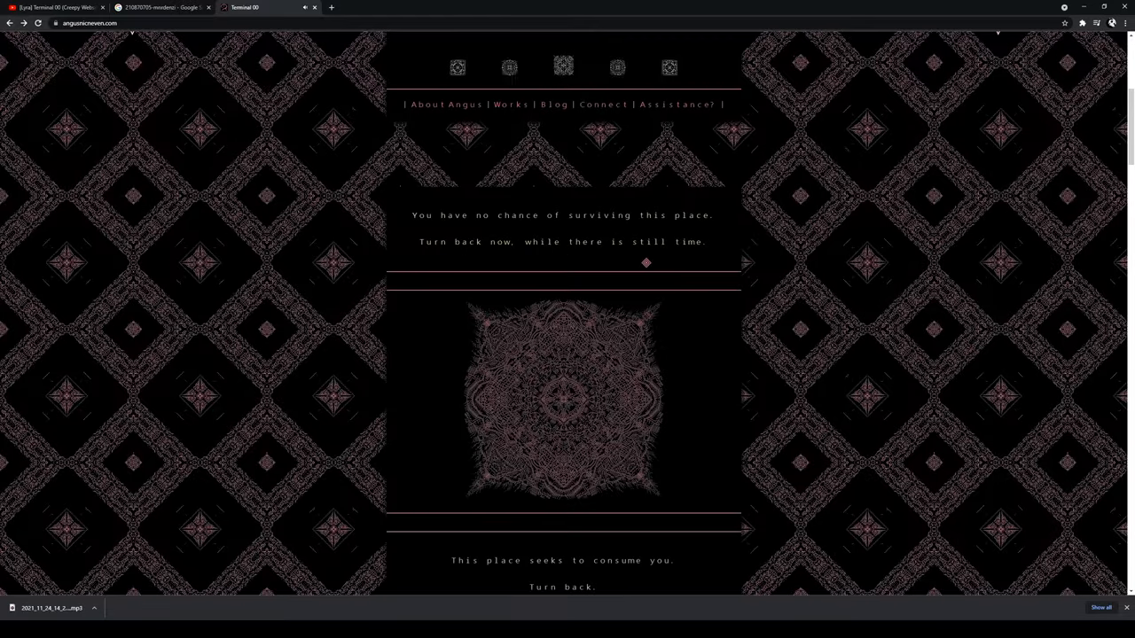
pyautogui.scroll(-3)
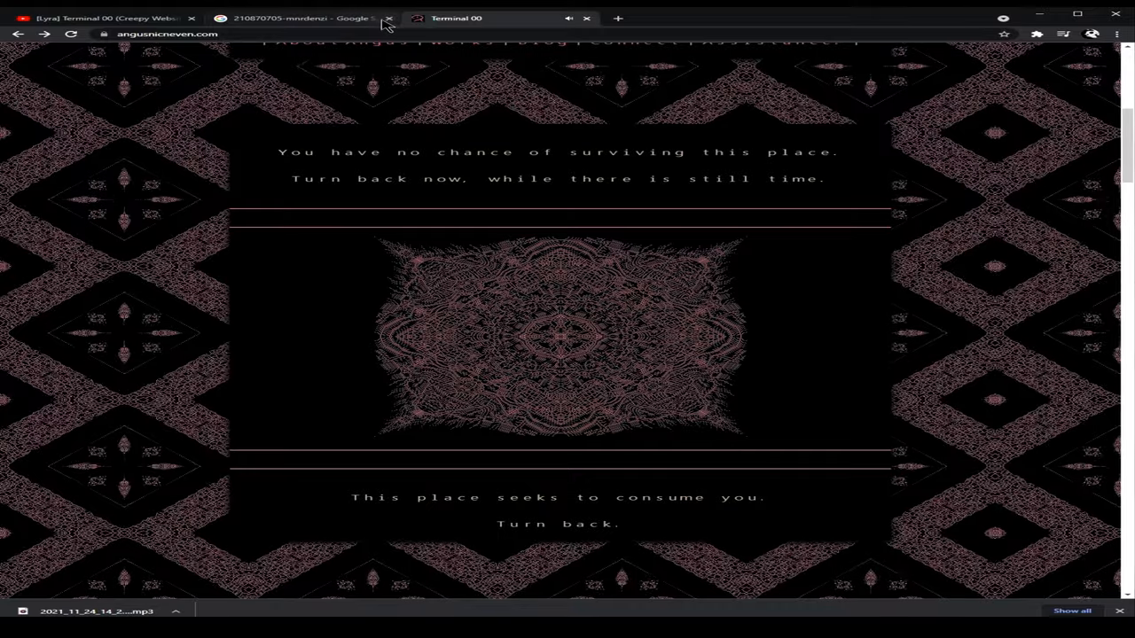
# - Close the unrelated second browser tab, keeping the Terminal 00 home page open
pyautogui.click(388, 18)
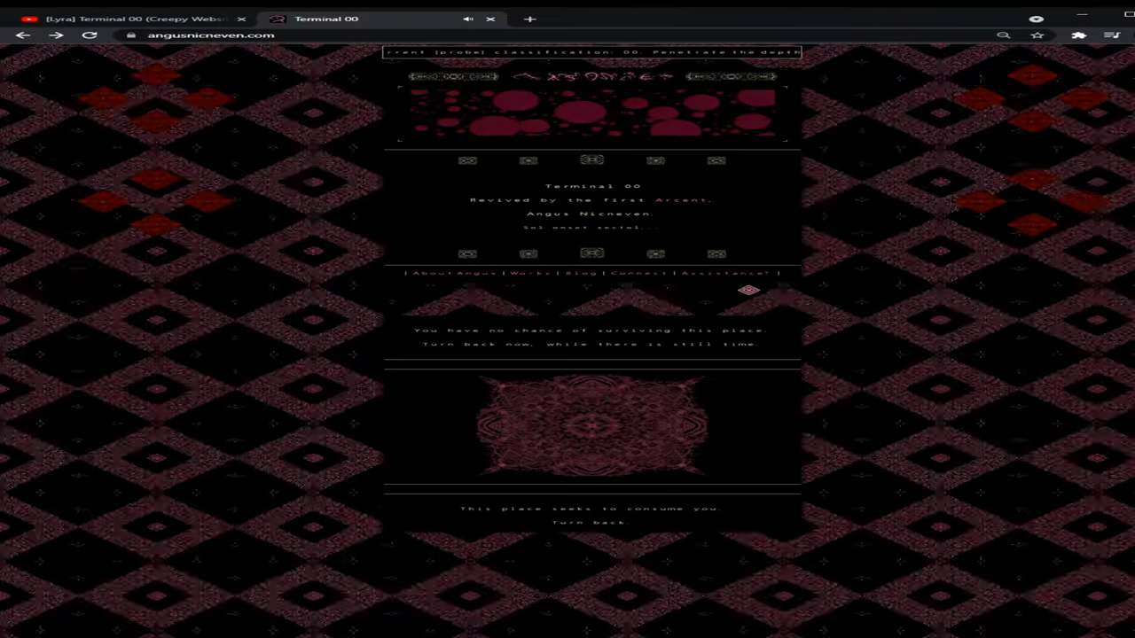
# - Follow the hidden home-page link to angusnicneven.com/interests with its probe caution message
pyautogui.click(454, 273)
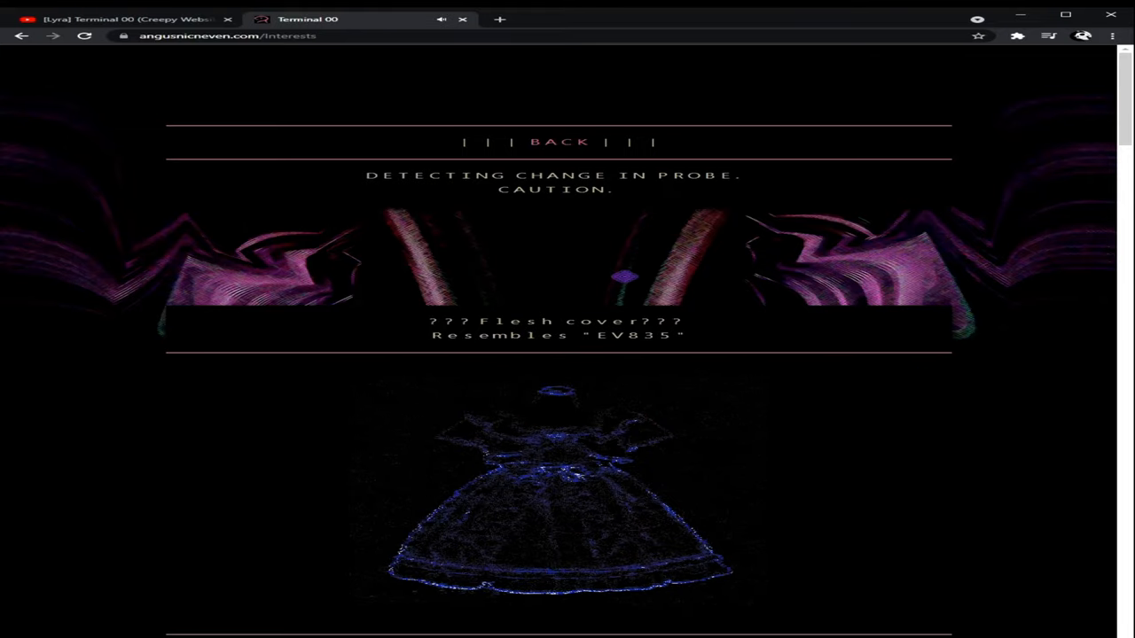
# - Scroll down the Interests page to reach the frills link and its repeated 'FrillsFrills' page
pyautogui.scroll(-3)
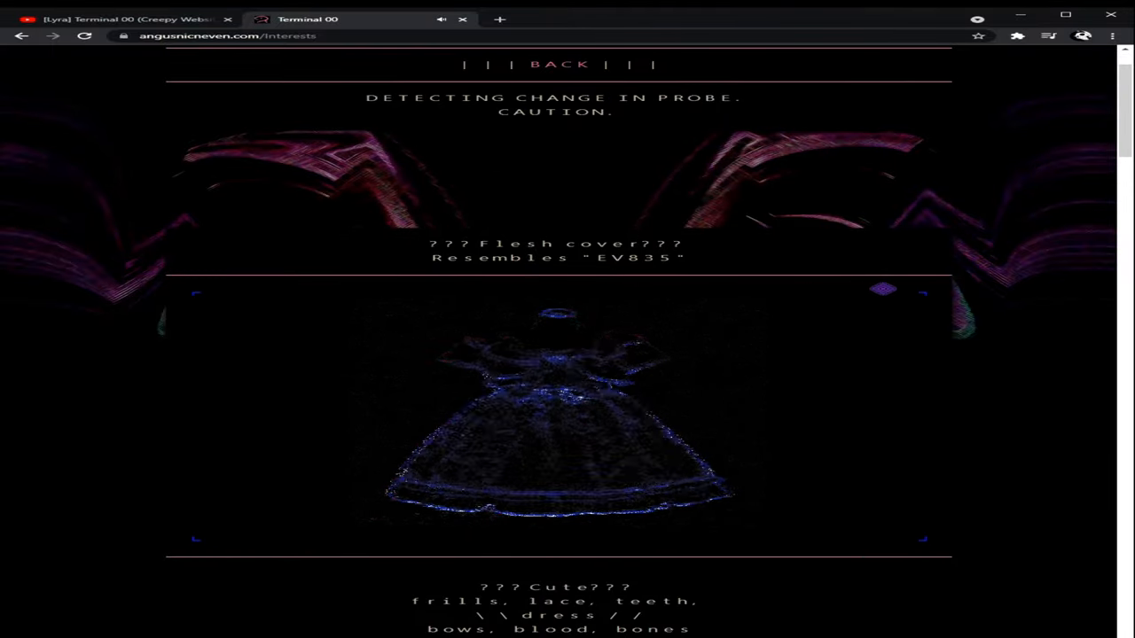
pyautogui.scroll(-3)
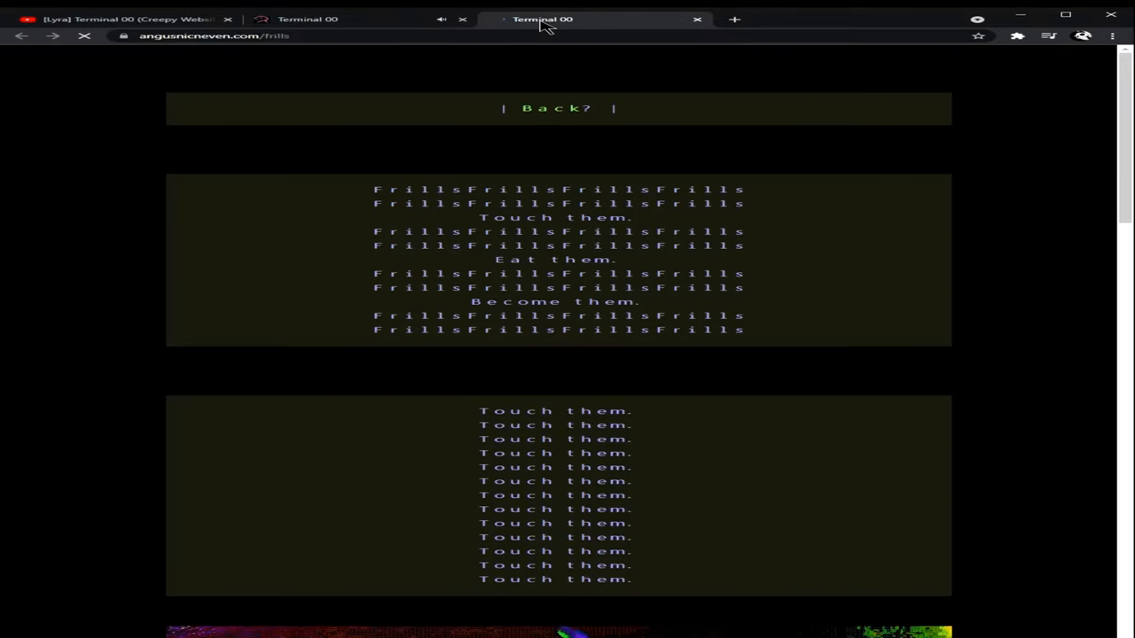
pyautogui.scroll(-3)
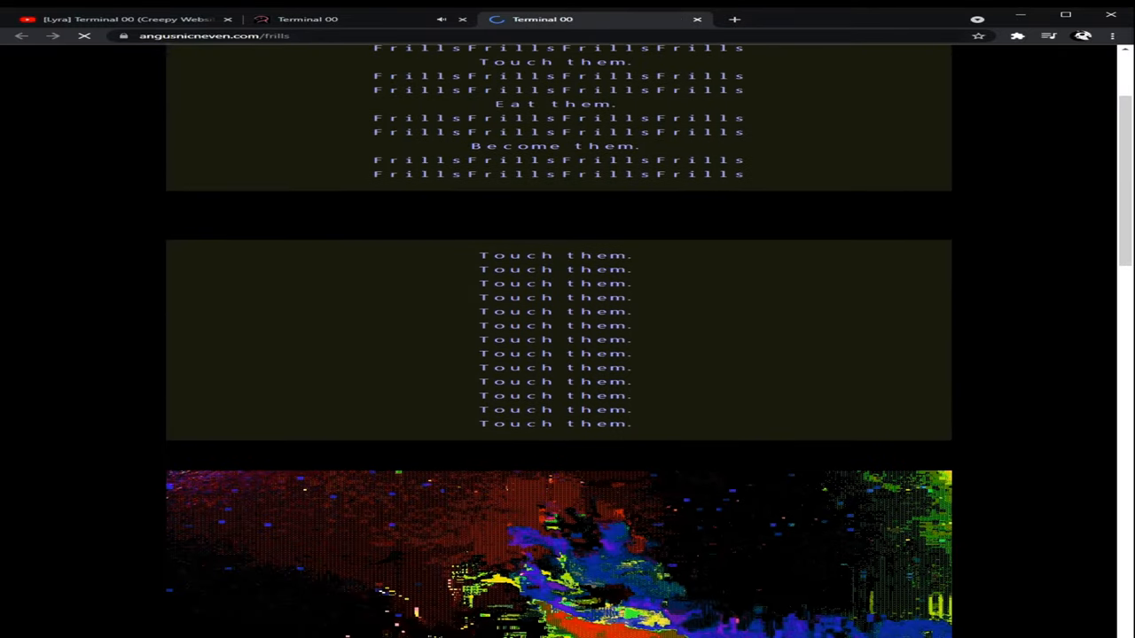
pyautogui.scroll(-3)
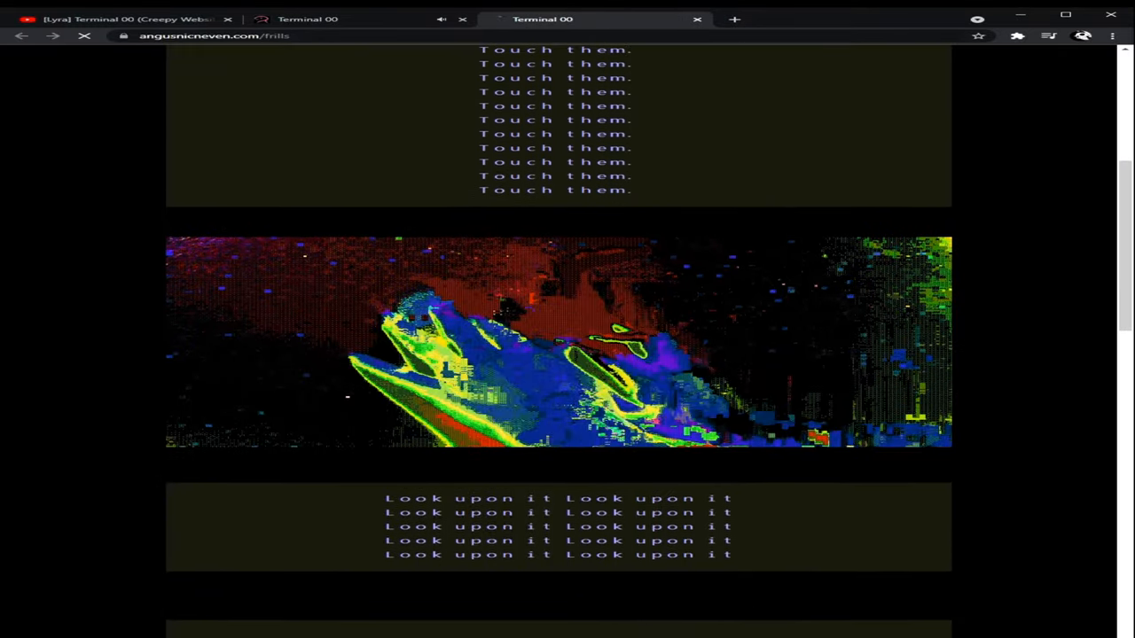
pyautogui.scroll(-3)
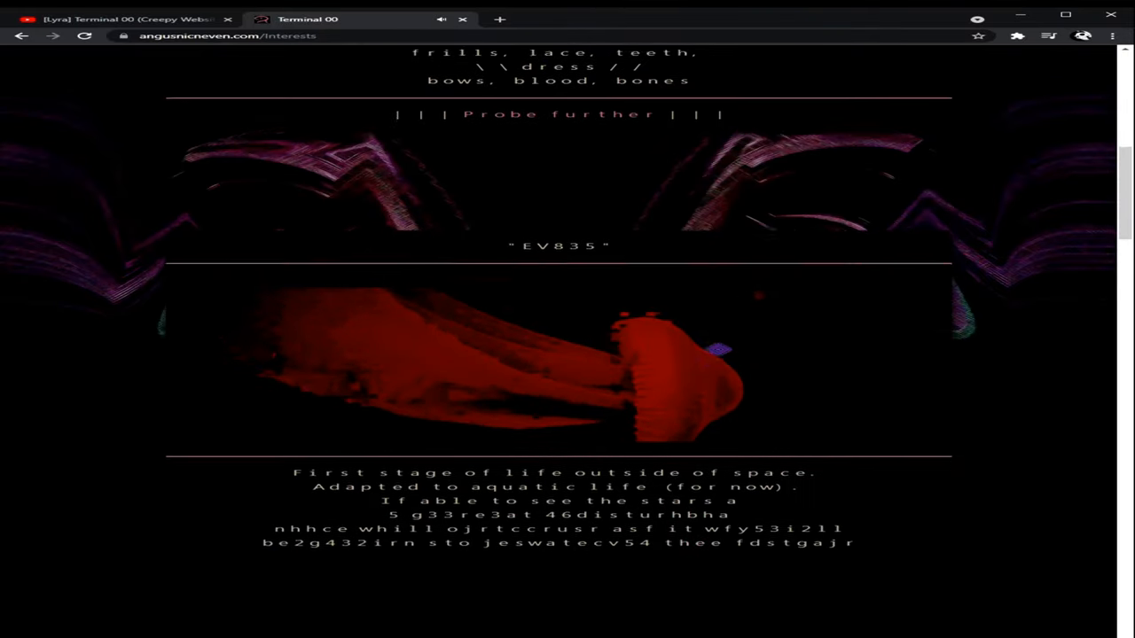
# - Read past the EV835 jellyfish to the dolls entry and its 'Probe further' link
pyautogui.scroll(-3)
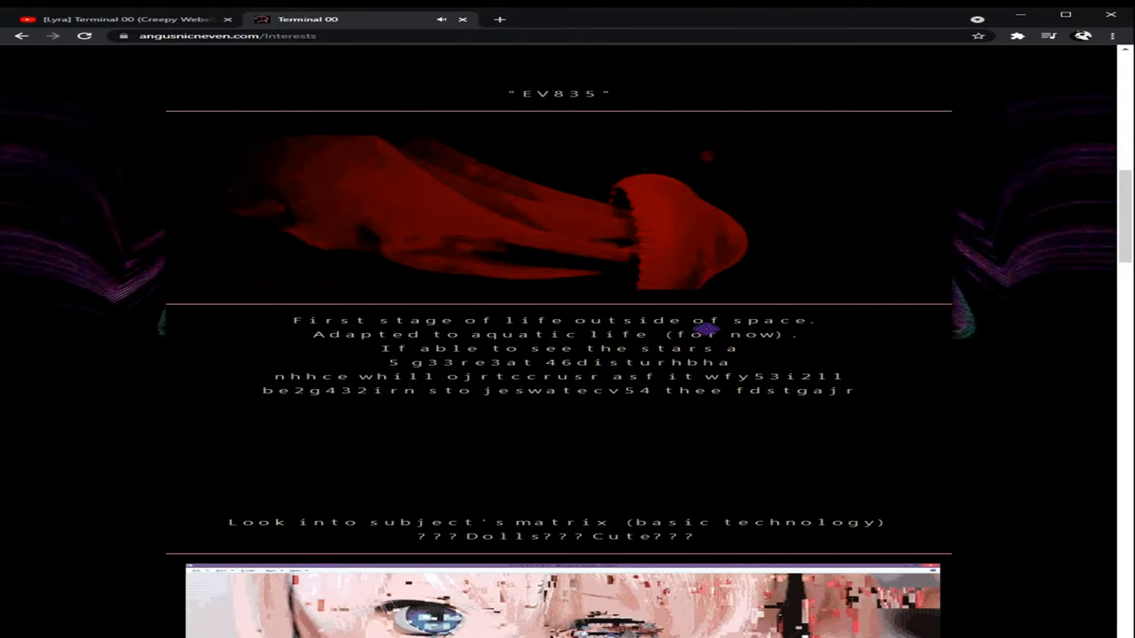
pyautogui.scroll(-3)
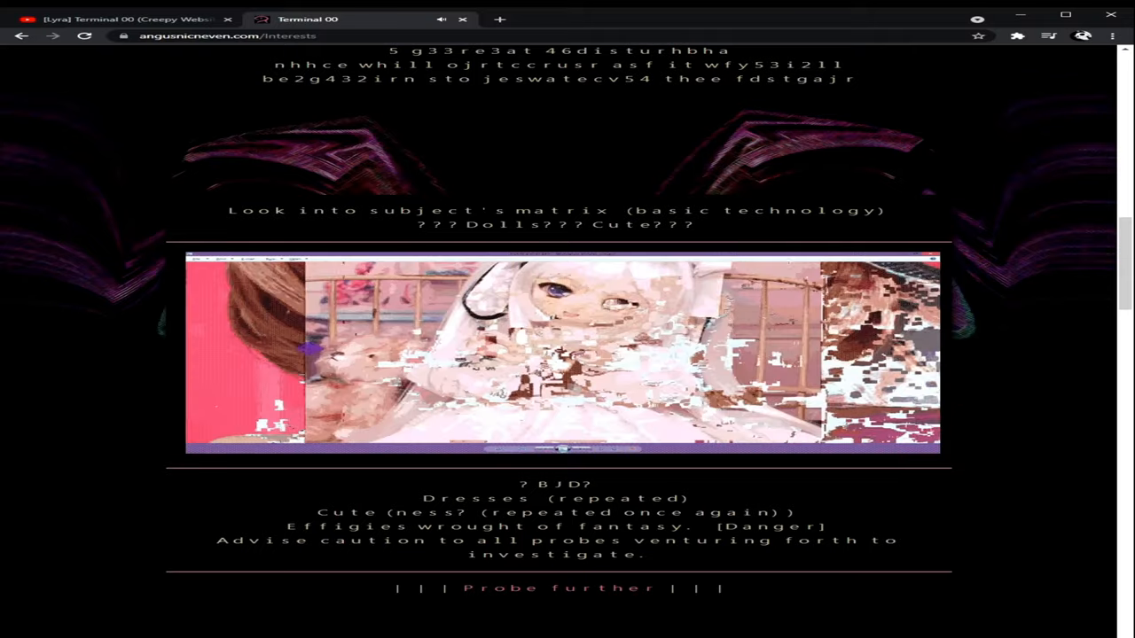
pyautogui.scroll(-3)
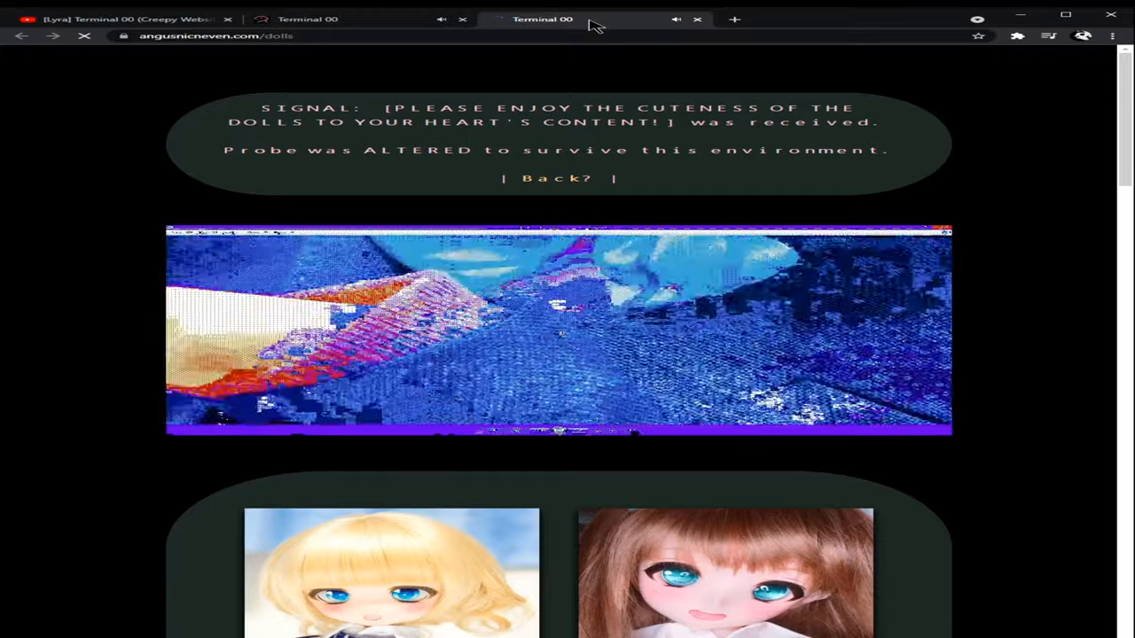
# - Scroll through the doll photo gallery on the /dolls page down to its end
pyautogui.scroll(-3)
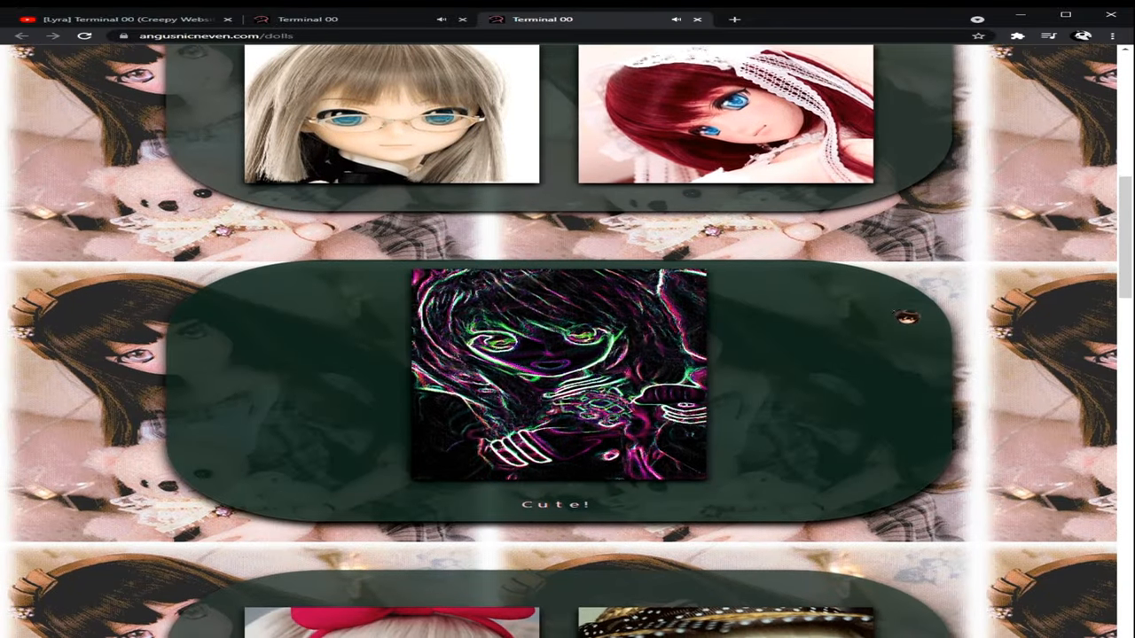
pyautogui.scroll(-3)
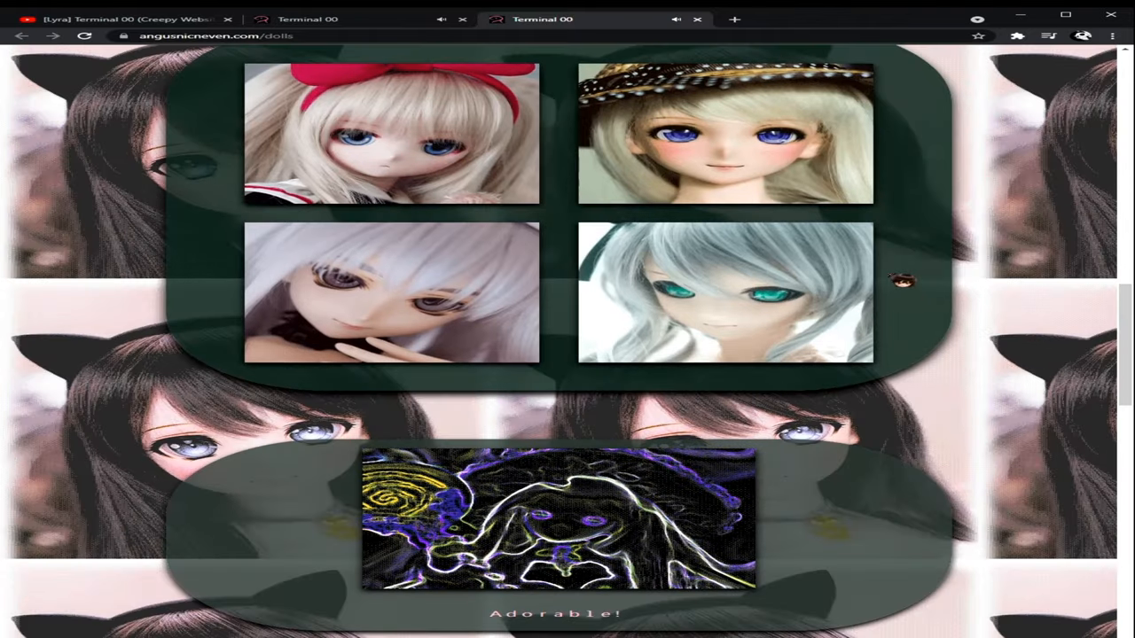
pyautogui.scroll(-3)
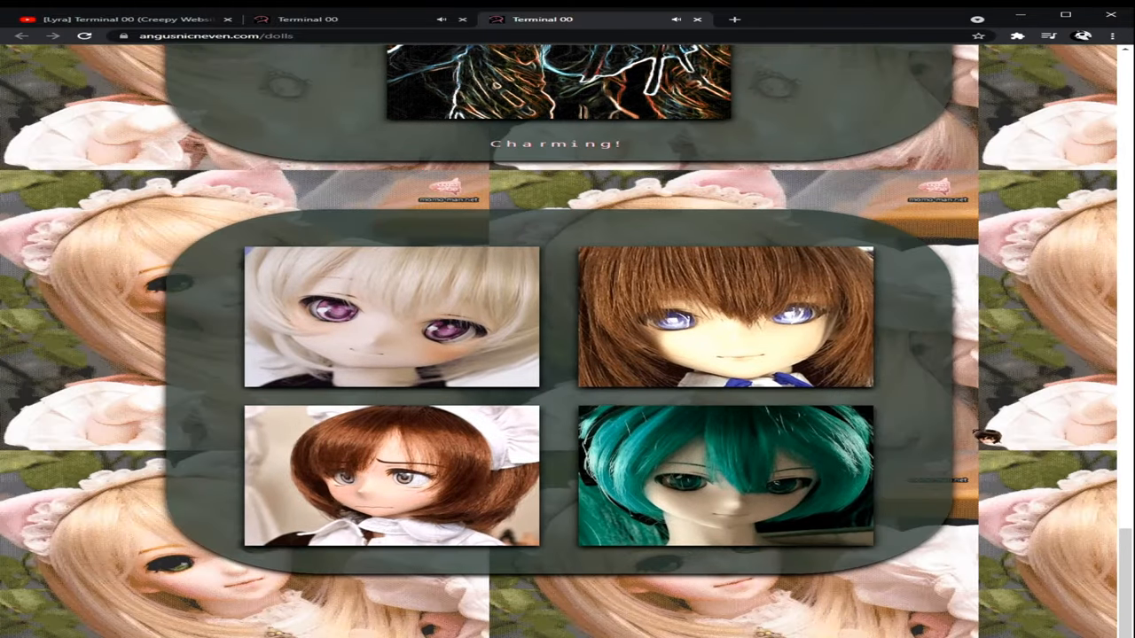
pyautogui.scroll(-3)
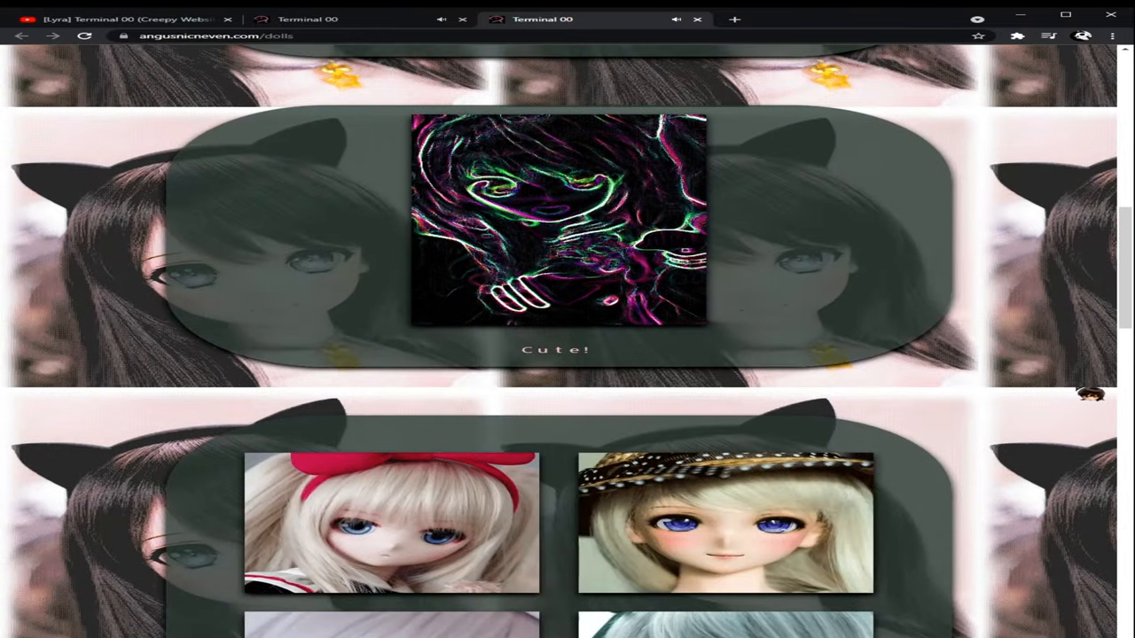
pyautogui.scroll(-3)
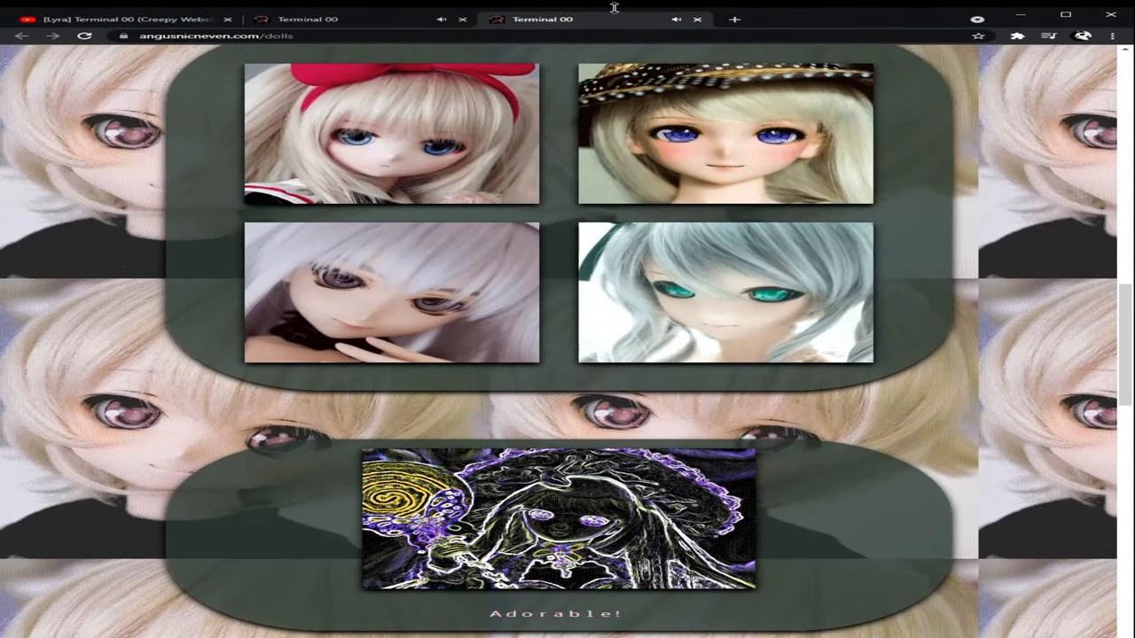
pyautogui.scroll(-3)
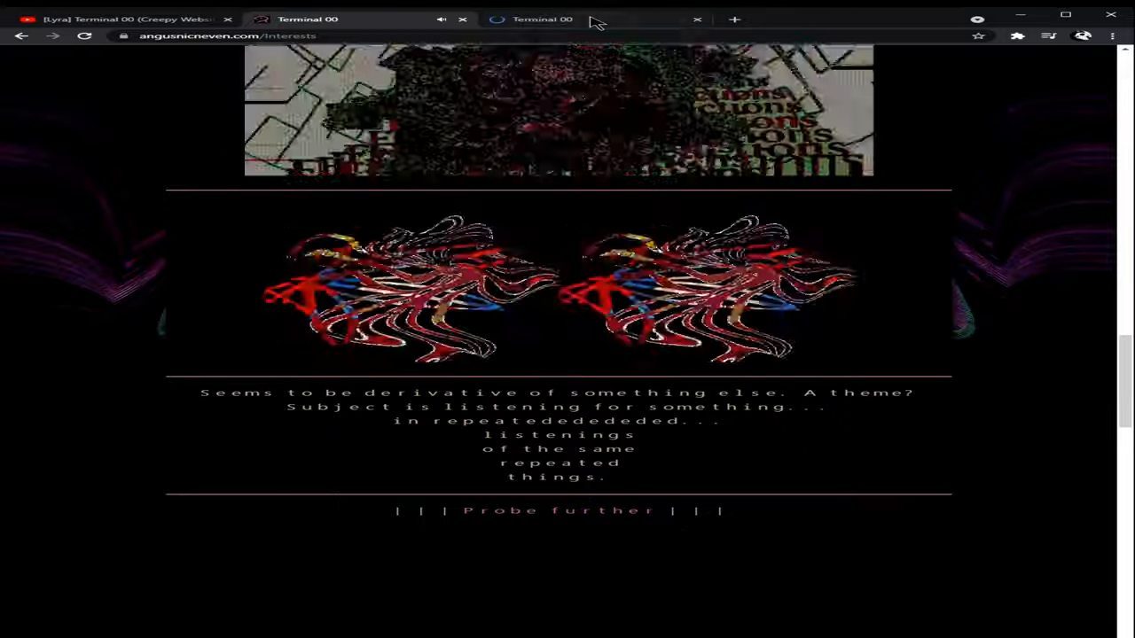
# - Close the dolls tab, leaving the Interests page at its listening entry
pyautogui.click(556, 511)
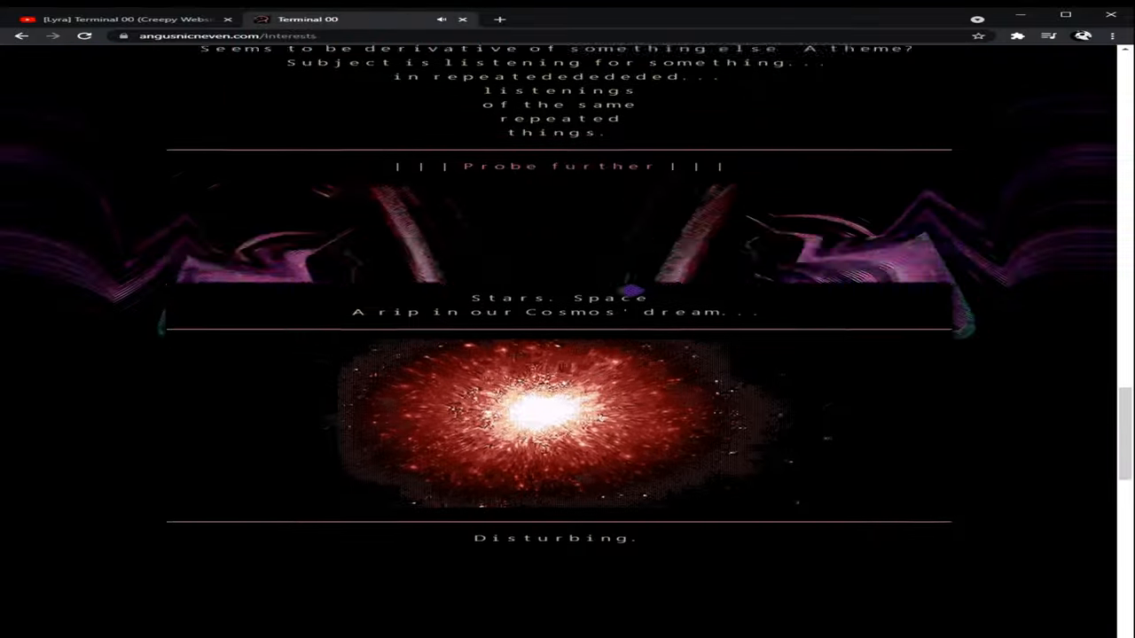
# - Scroll down the Interests page through the Stars, Witch and DReaMM entries
pyautogui.scroll(-3)
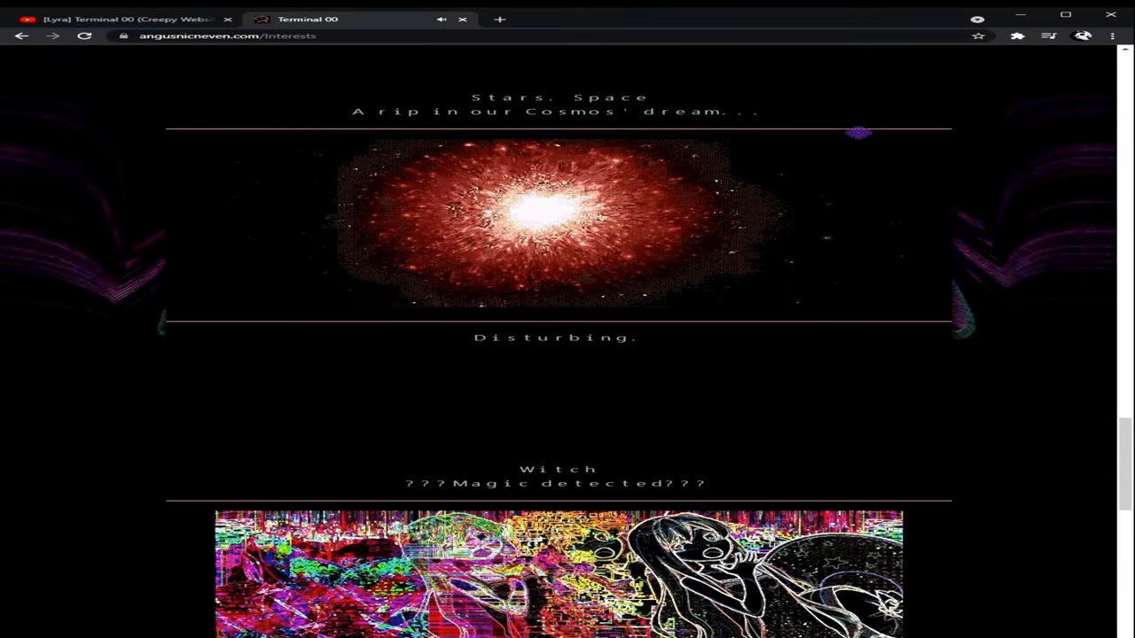
pyautogui.scroll(-3)
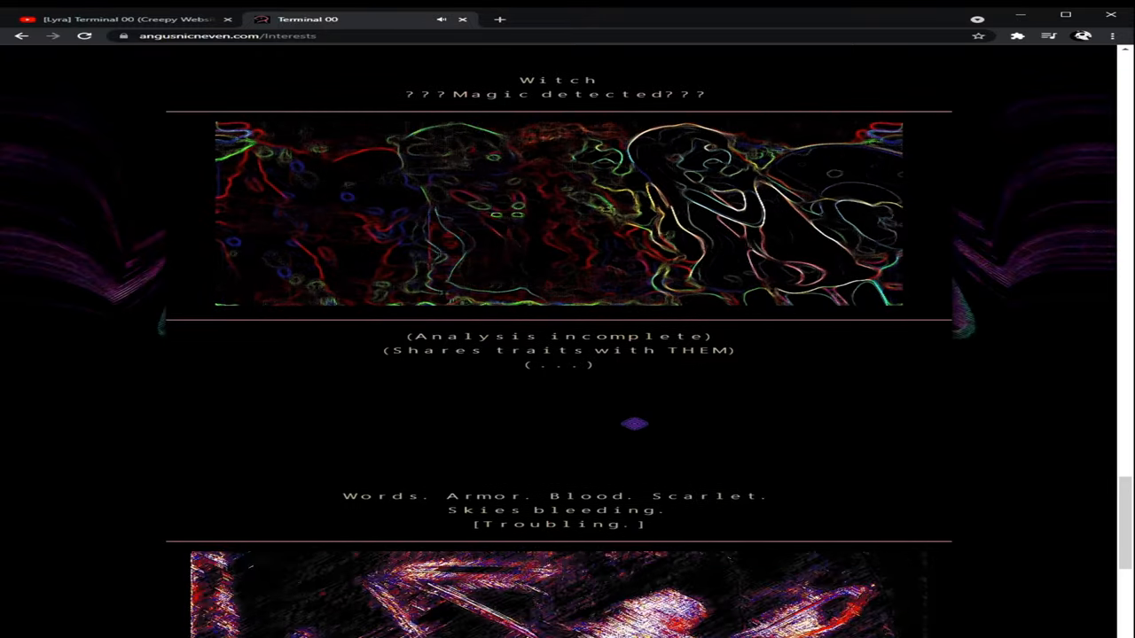
pyautogui.scroll(-3)
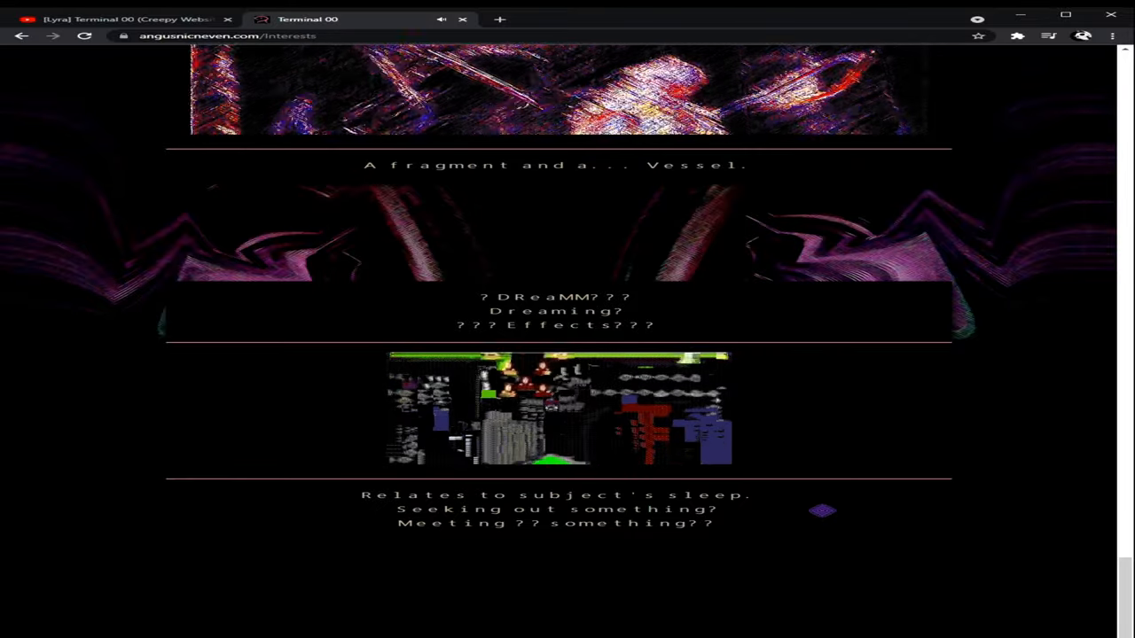
# - Go back from Interests to About_Angus and scroll to the birth-year profile and interests warning
pyautogui.scroll(-3)
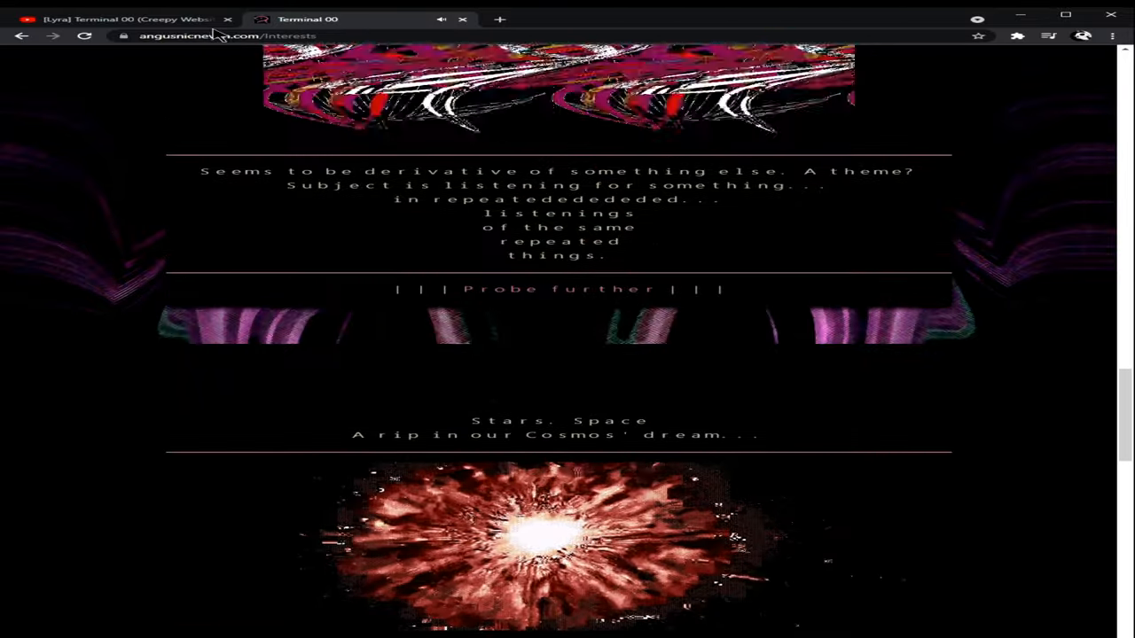
pyautogui.click(557, 289)
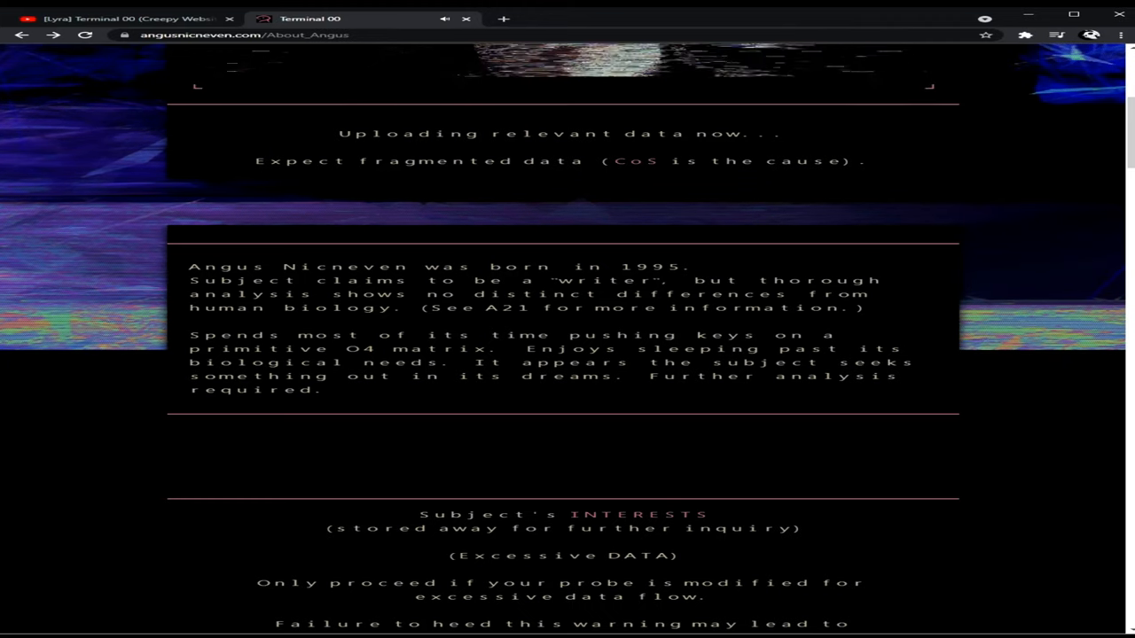
pyautogui.scroll(-3)
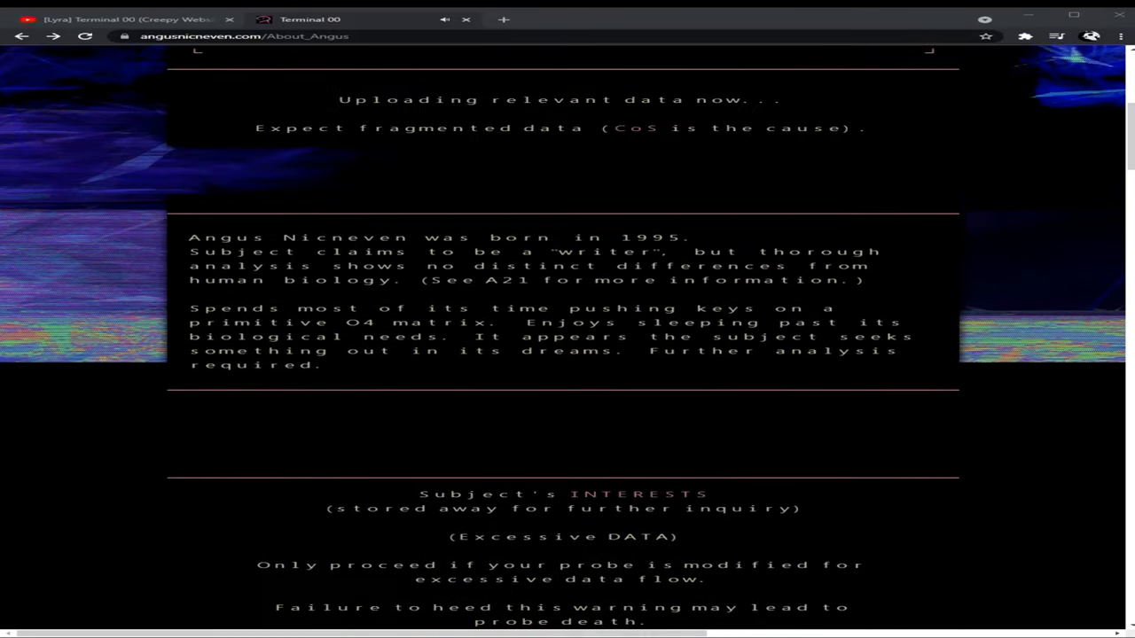
# - Follow the About_Angus link to 2245_2250 and scroll to its '???' image and [DEAD END] marker
pyautogui.click(638, 493)
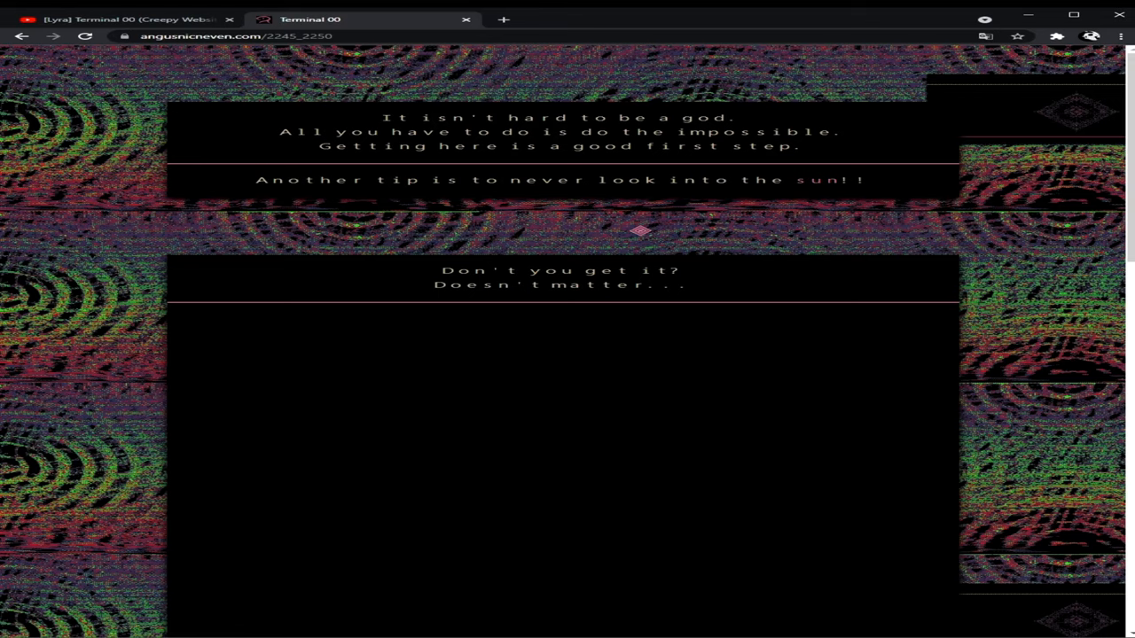
pyautogui.scroll(-3)
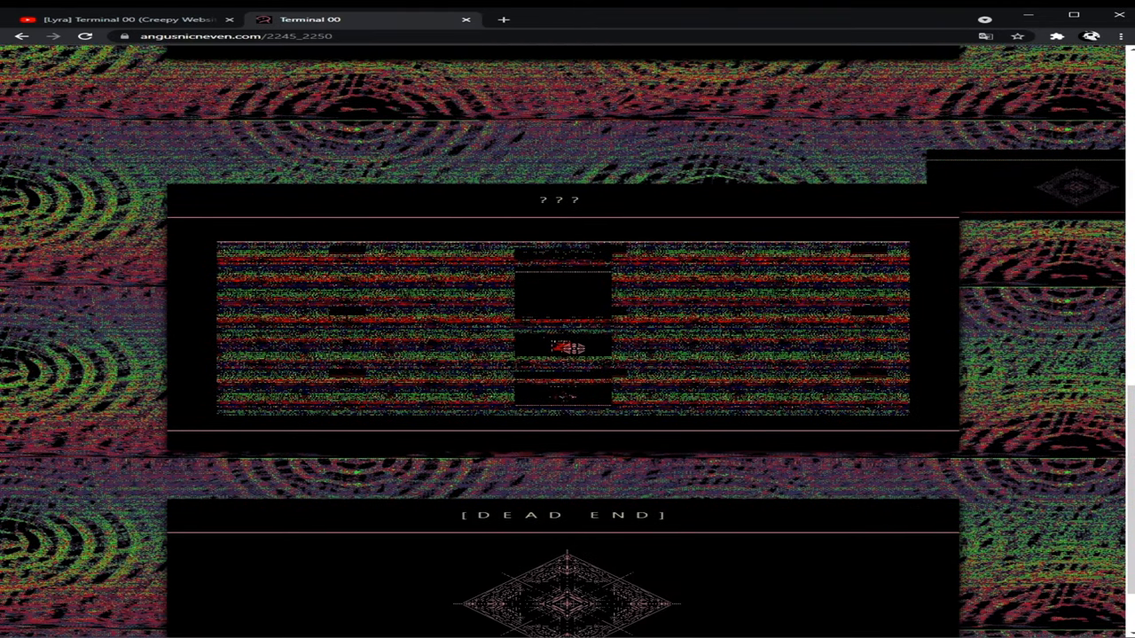
# - Follow the hidden 2245_2250 link to dead.html with its 'you're not looking all that great' message
pyautogui.click(603, 17)
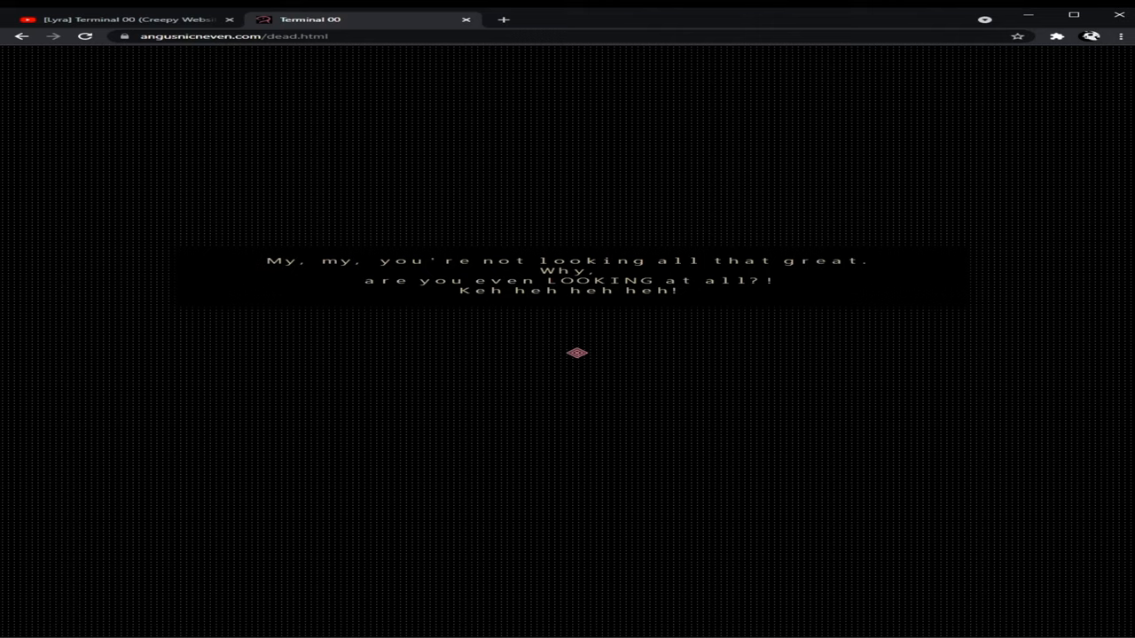
# - Go back to About_Angus and scroll through the subject's eye and hand record sections
pyautogui.click(578, 353)
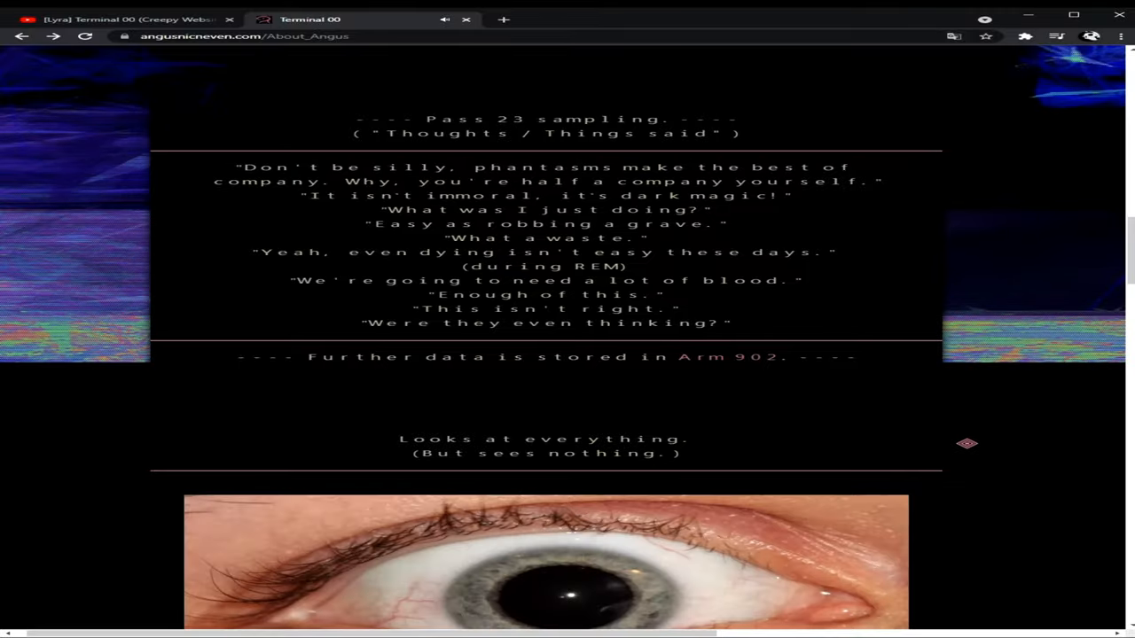
pyautogui.scroll(-3)
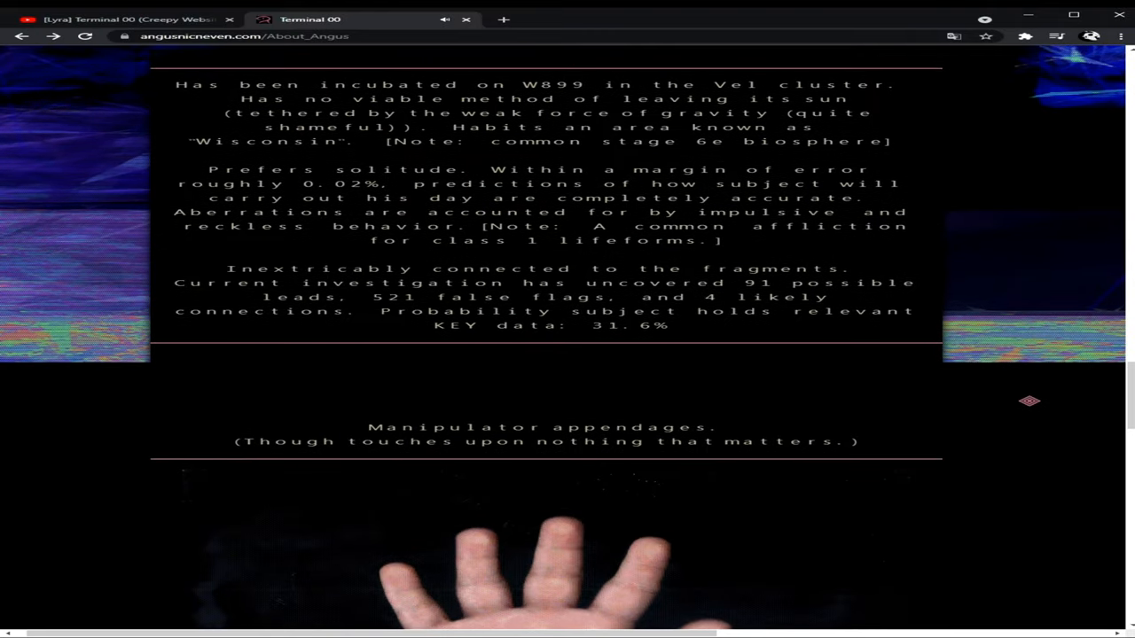
pyautogui.scroll(-3)
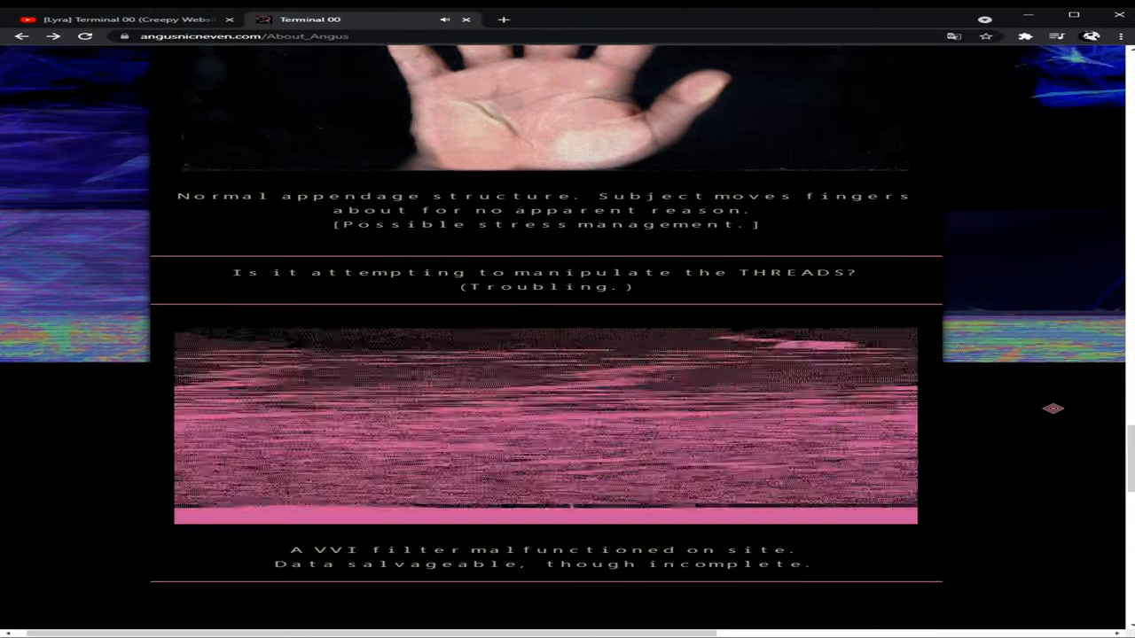
pyautogui.scroll(-3)
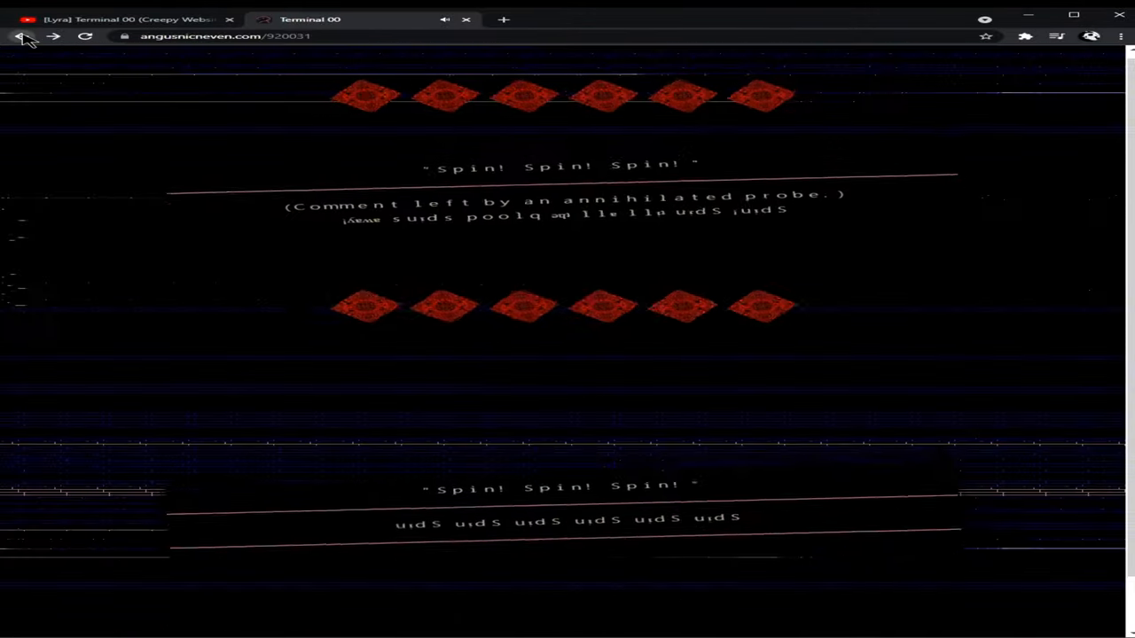
# - Back out of 920031 and the lunar priest page to About_Angus, scrolling to the 'fear display' eyes section
pyautogui.click(22, 35)
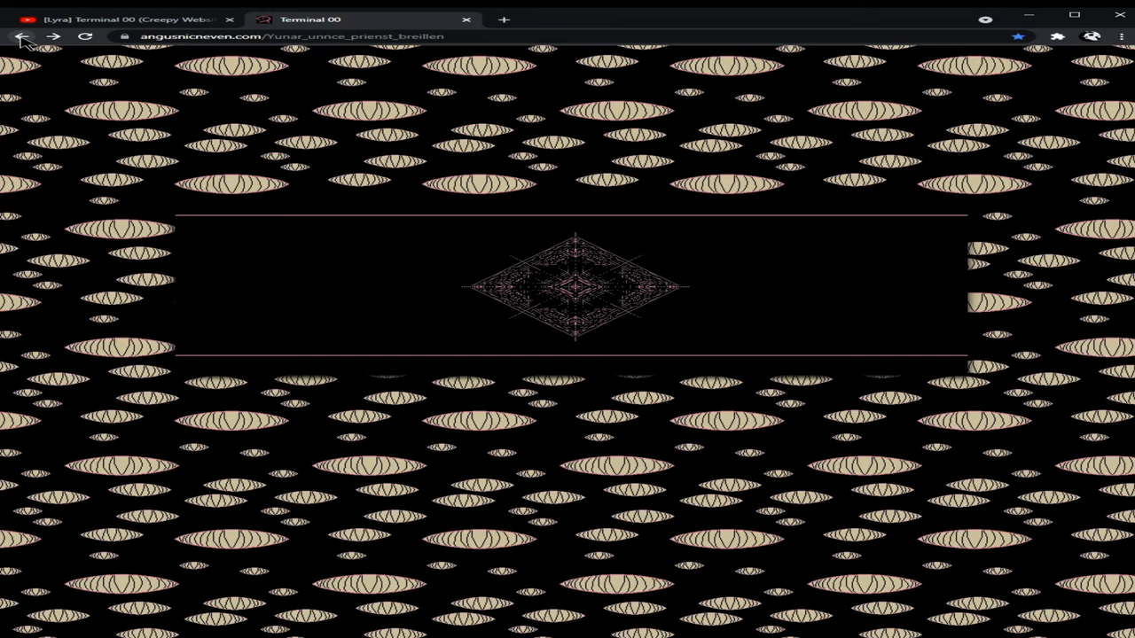
pyautogui.click(21, 35)
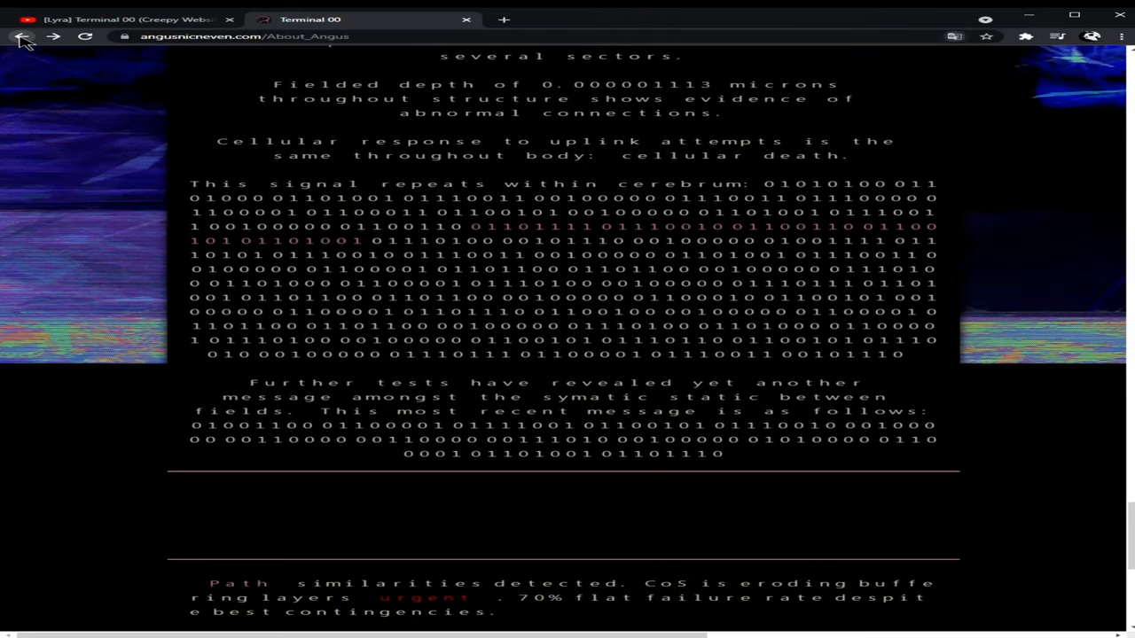
pyautogui.scroll(-3)
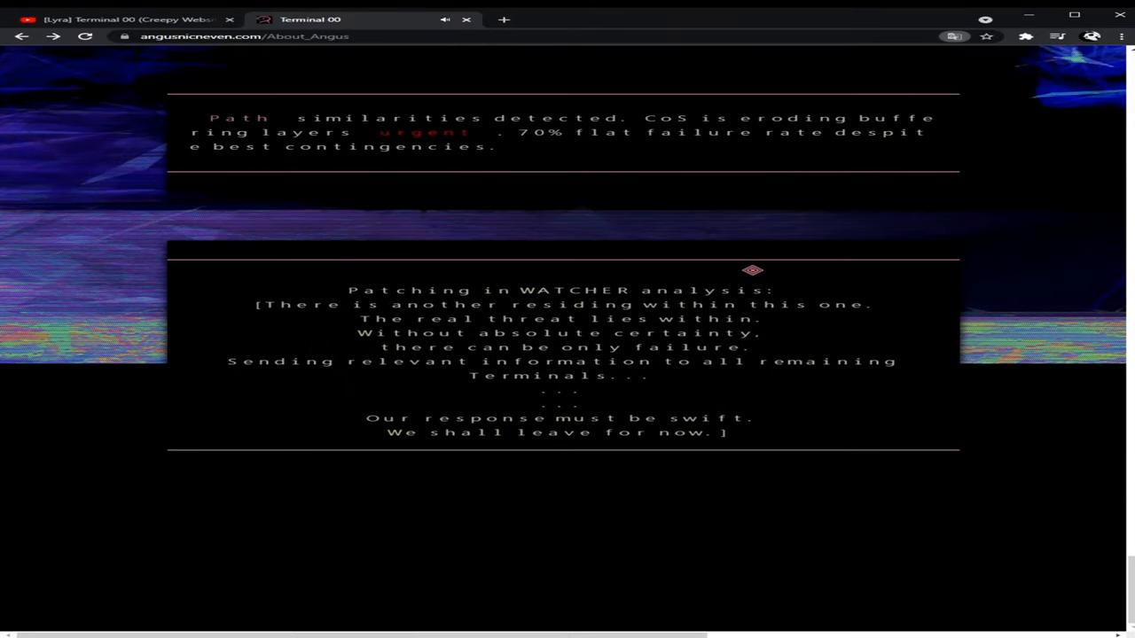
pyautogui.scroll(-3)
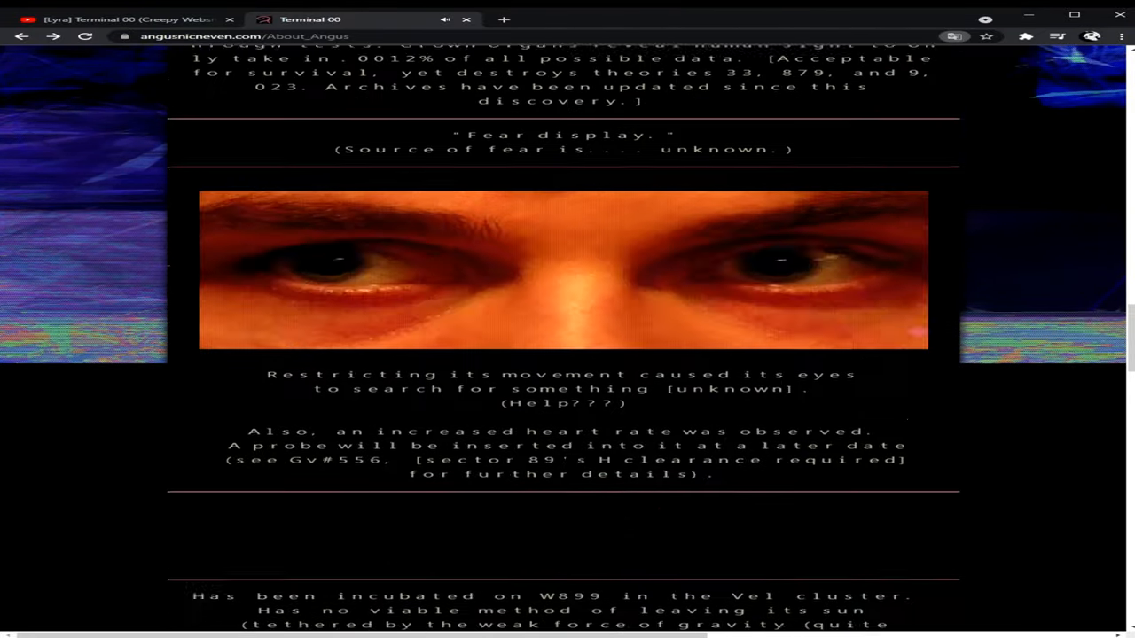